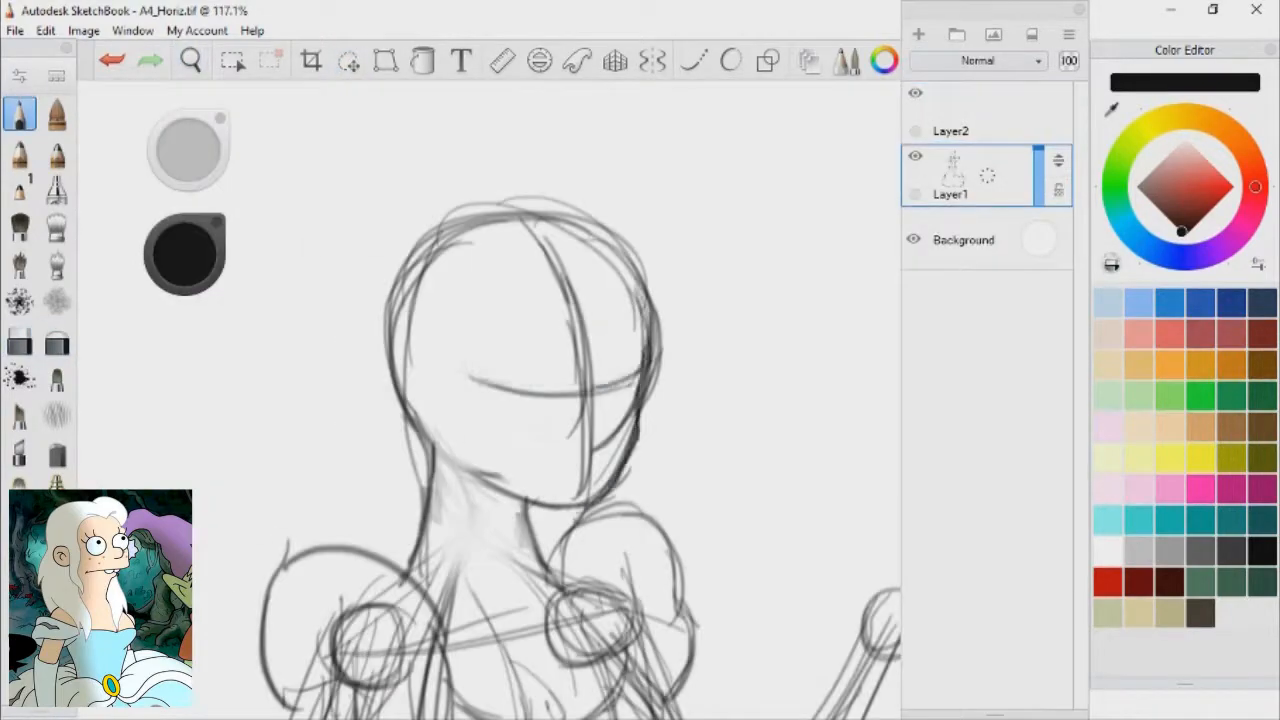
Step: Select the pencil brush to begin sketching Bean's head, neck and shoulders on Layer1
{"action": "left_click", "coordinate": [190, 61]}
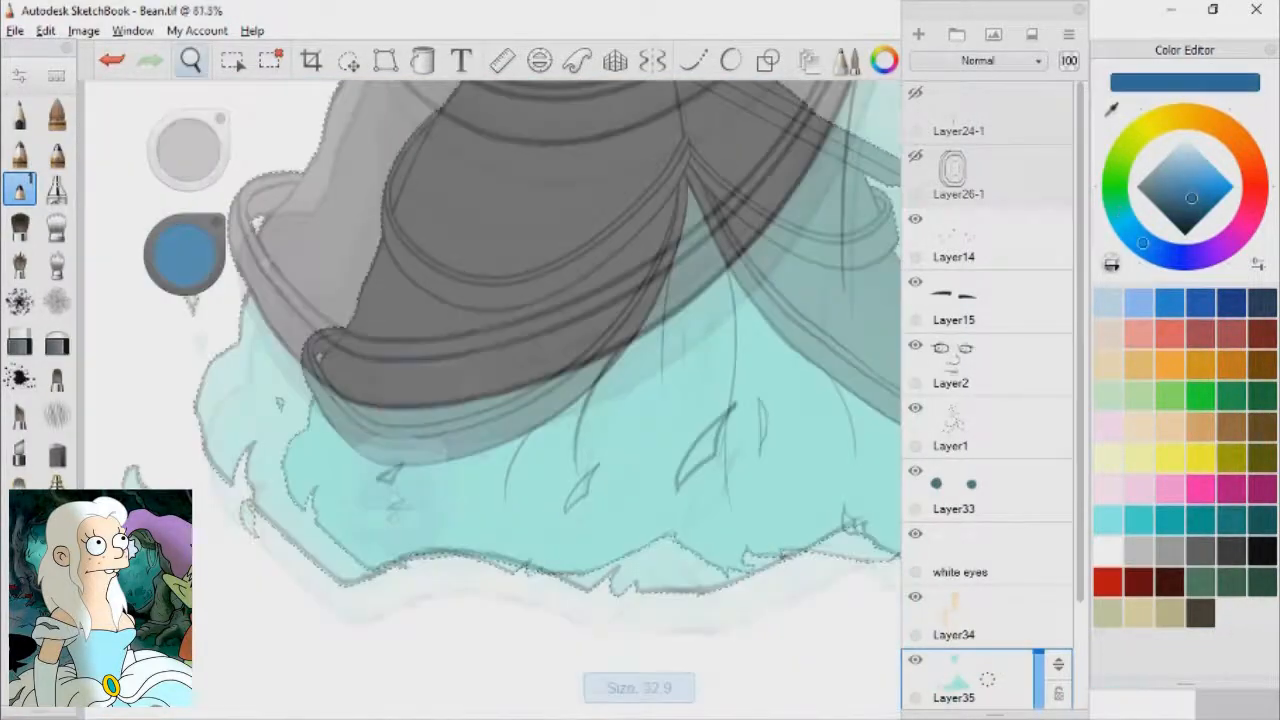
Step: Paint teal into the ruffled skirt hem and white into Bean's eye whites
{"action": "left_click", "coordinate": [960, 553]}
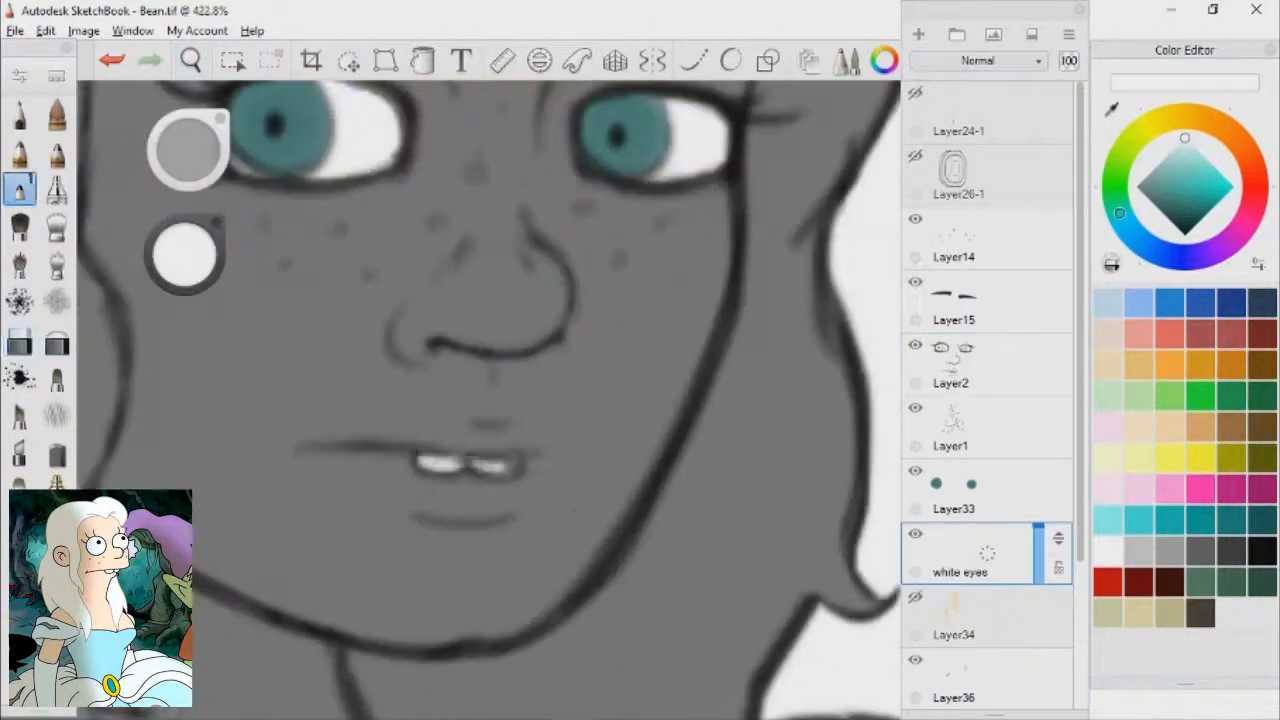